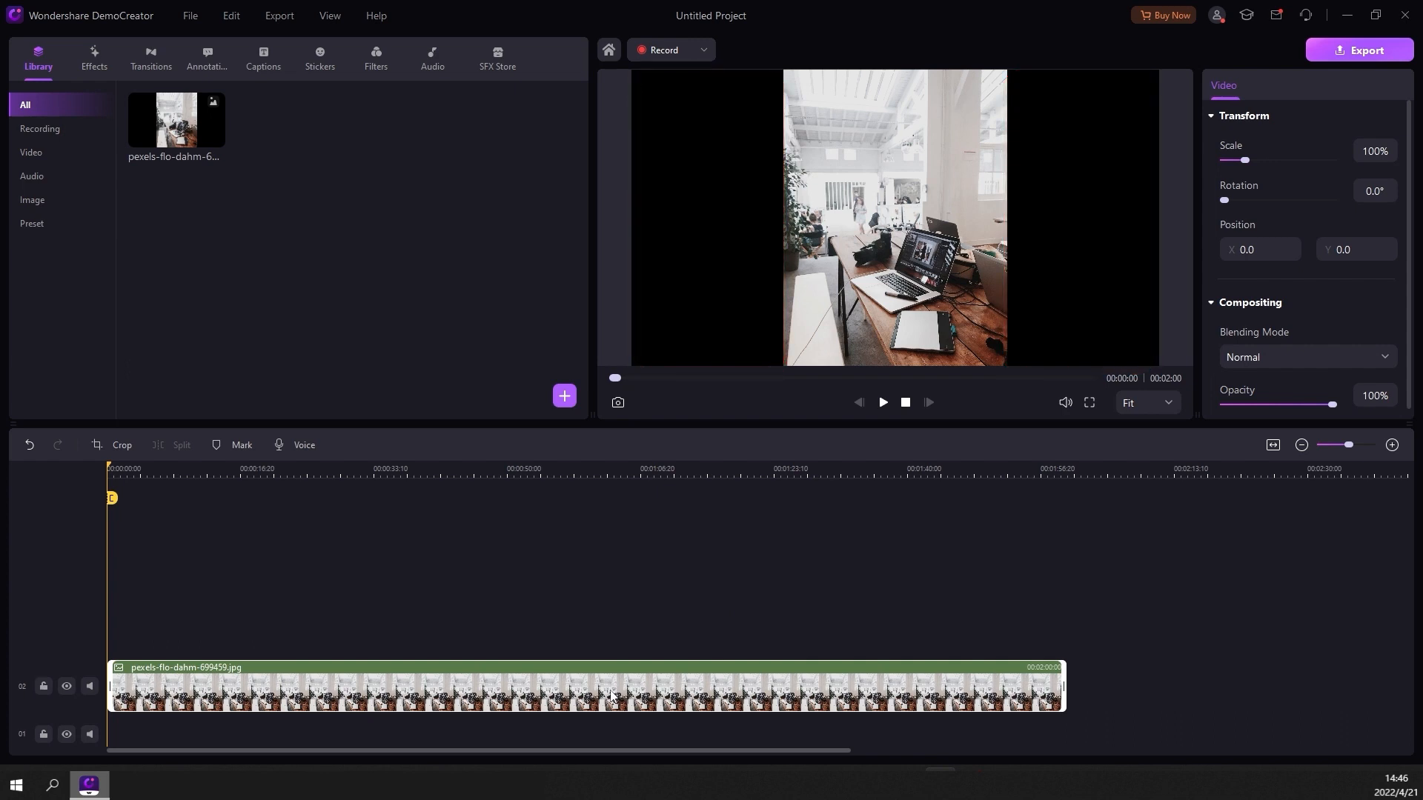
mouse_move(277, 571)
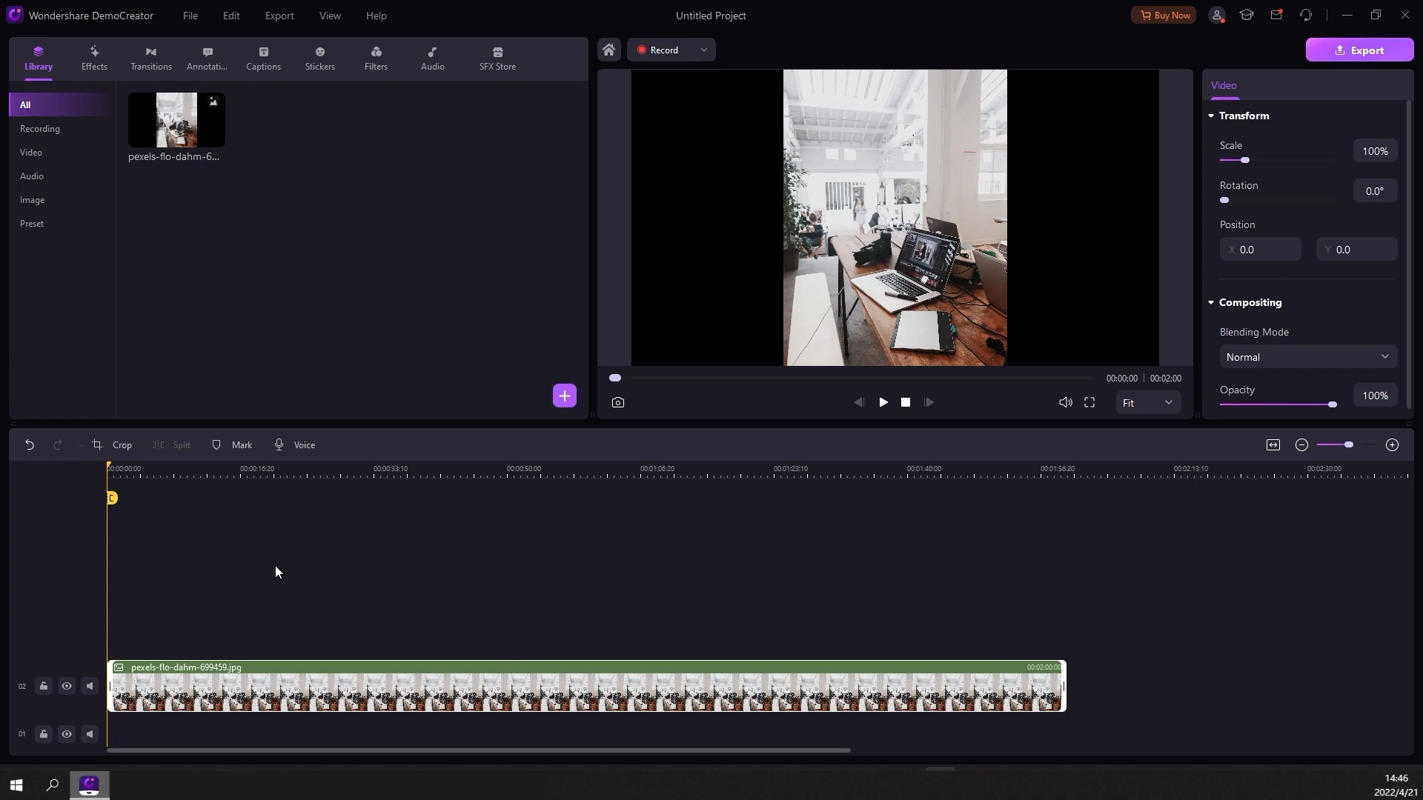
Step: Open the crop dialog for the portrait photo clip on the timeline
click(122, 446)
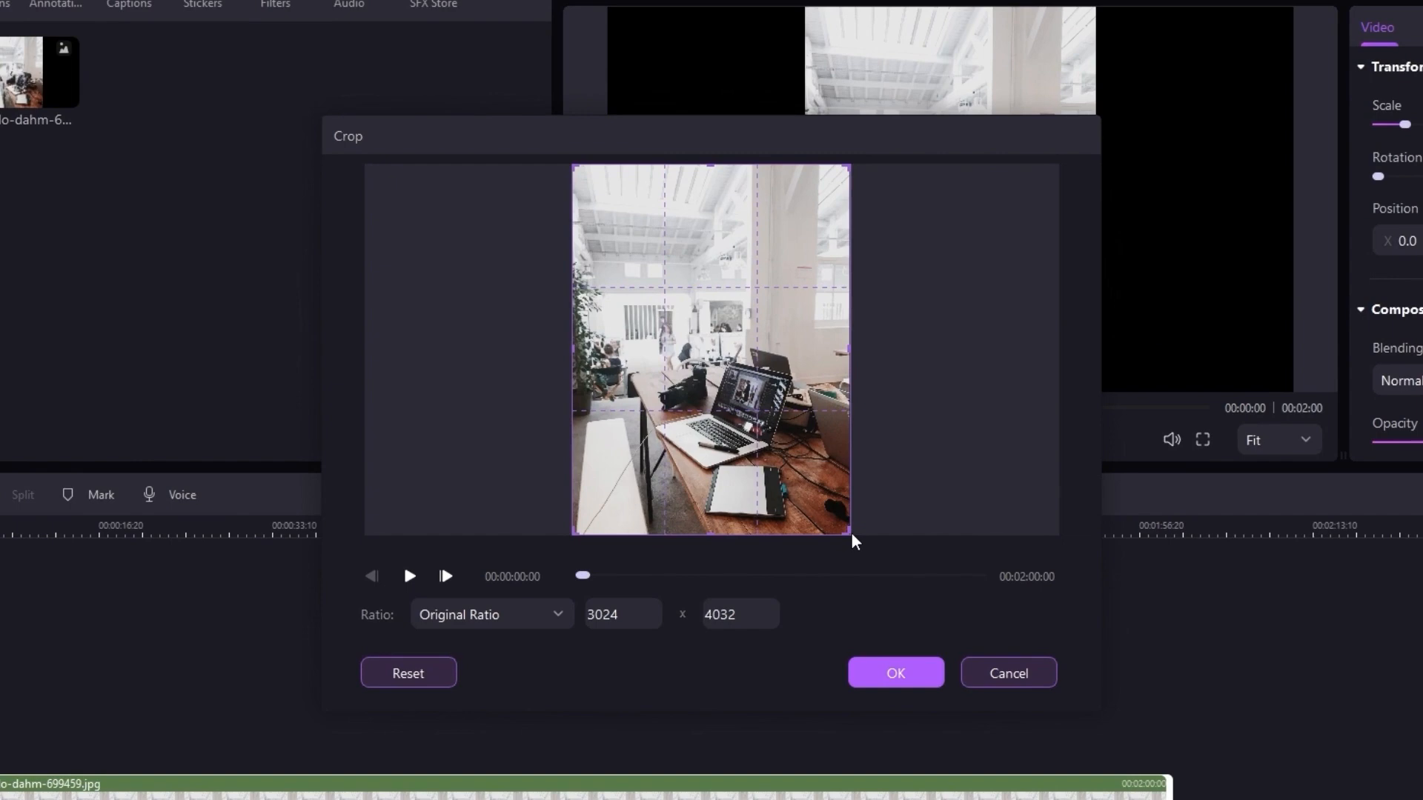
Step: Expand the crop Ratio dropdown to list Original, 16:9, 4:3, 1:1, 9:16 and Custom
click(490, 613)
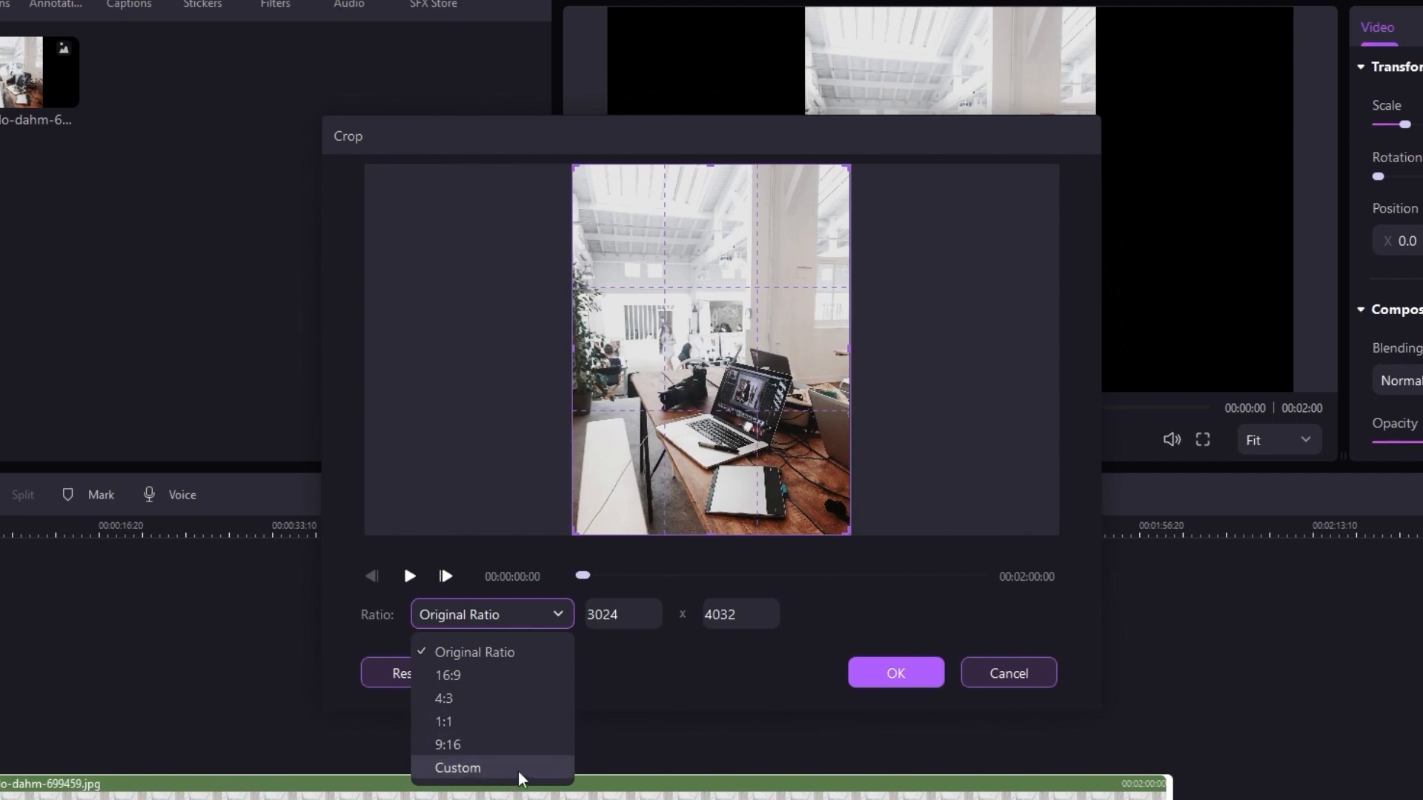
mouse_move(528, 675)
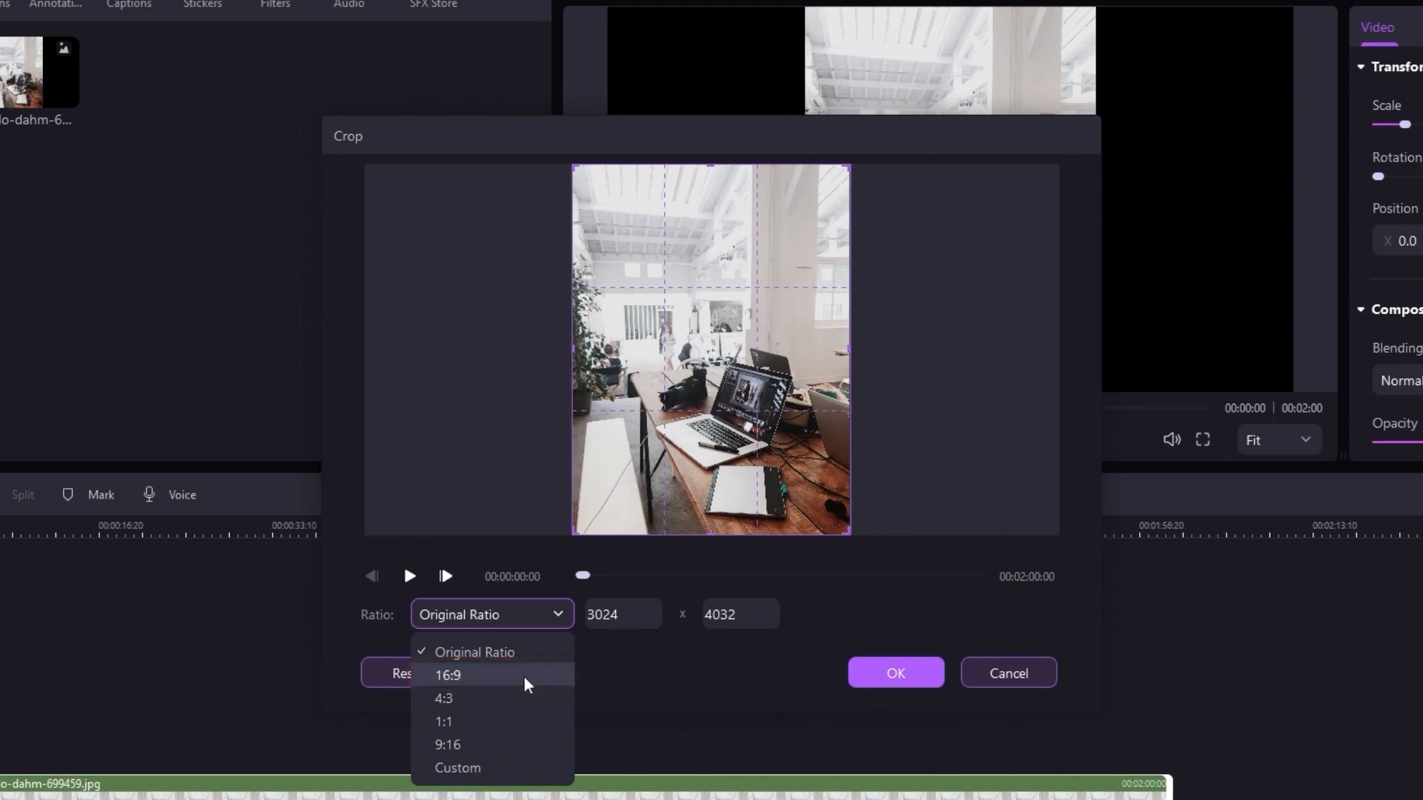
Step: Apply a 16:9 crop frame positioned over the desk, then close the crop dialog
click(448, 674)
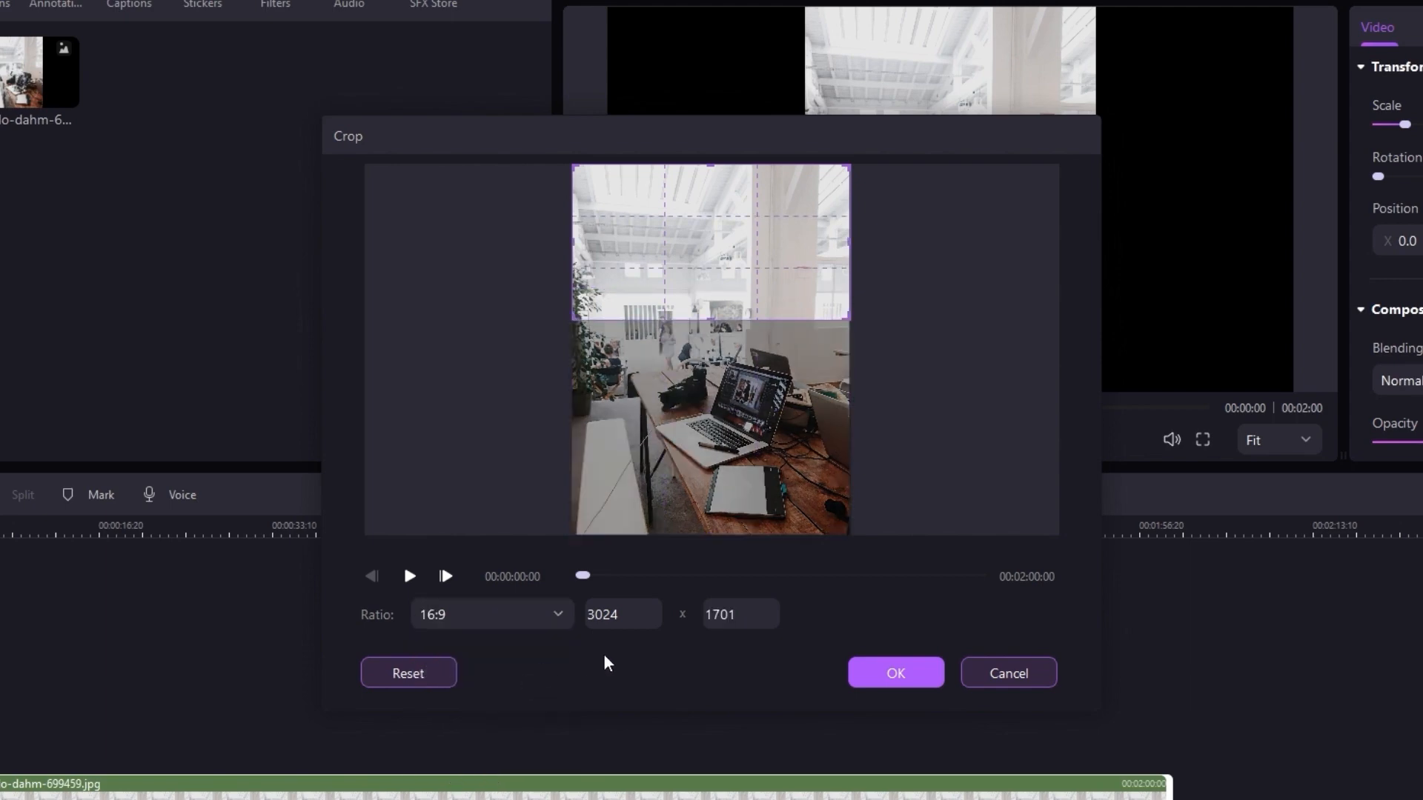
drag(711, 240, 716, 354)
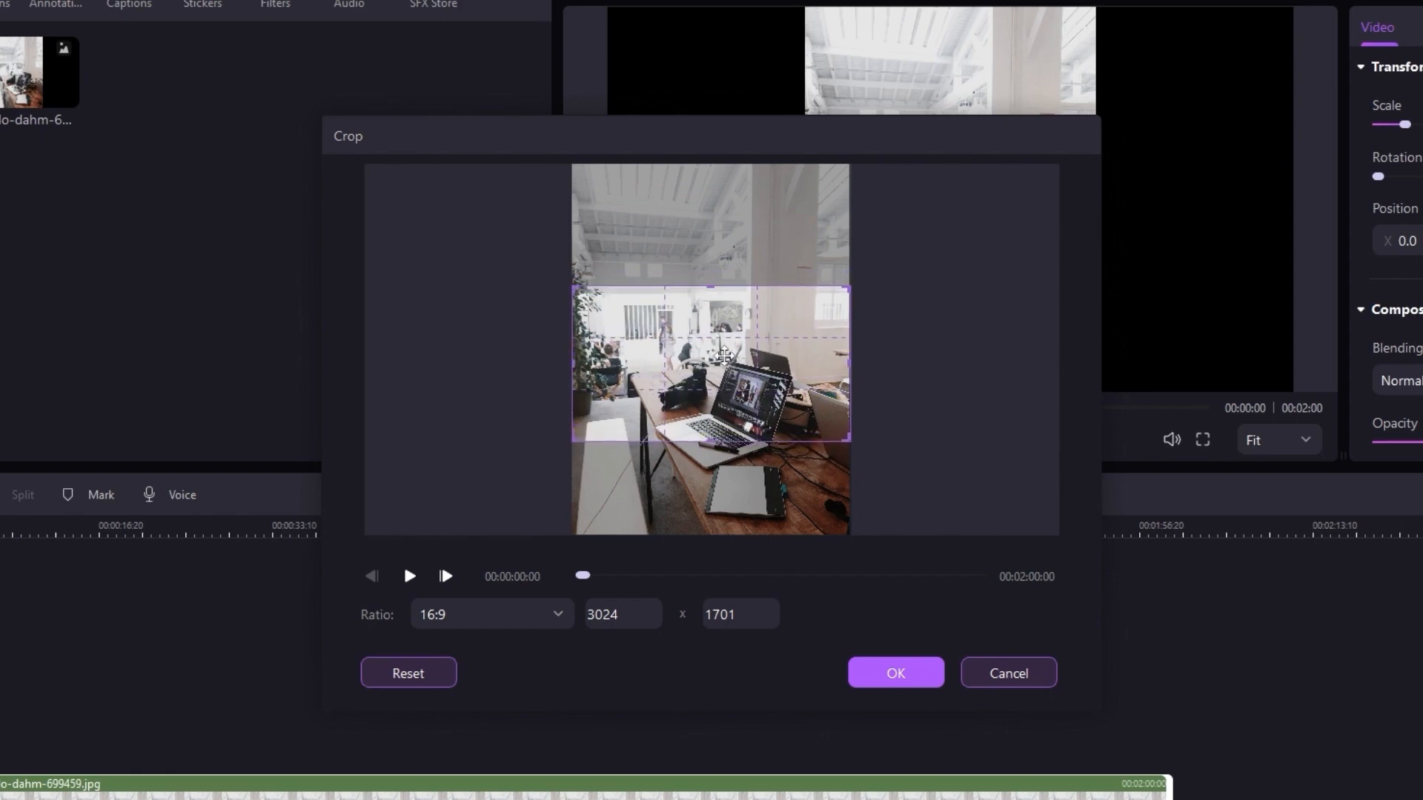
drag(711, 363, 710, 385)
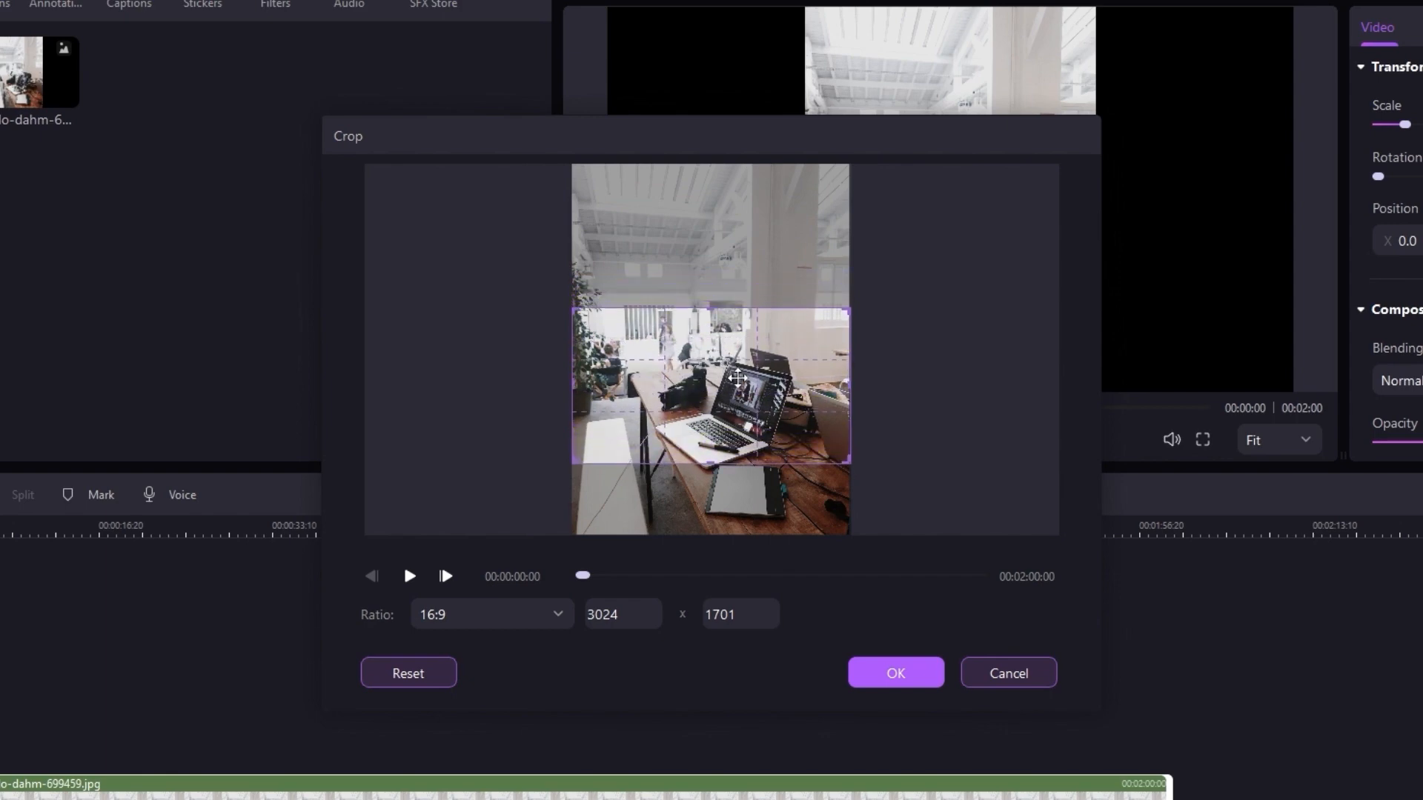
click(893, 672)
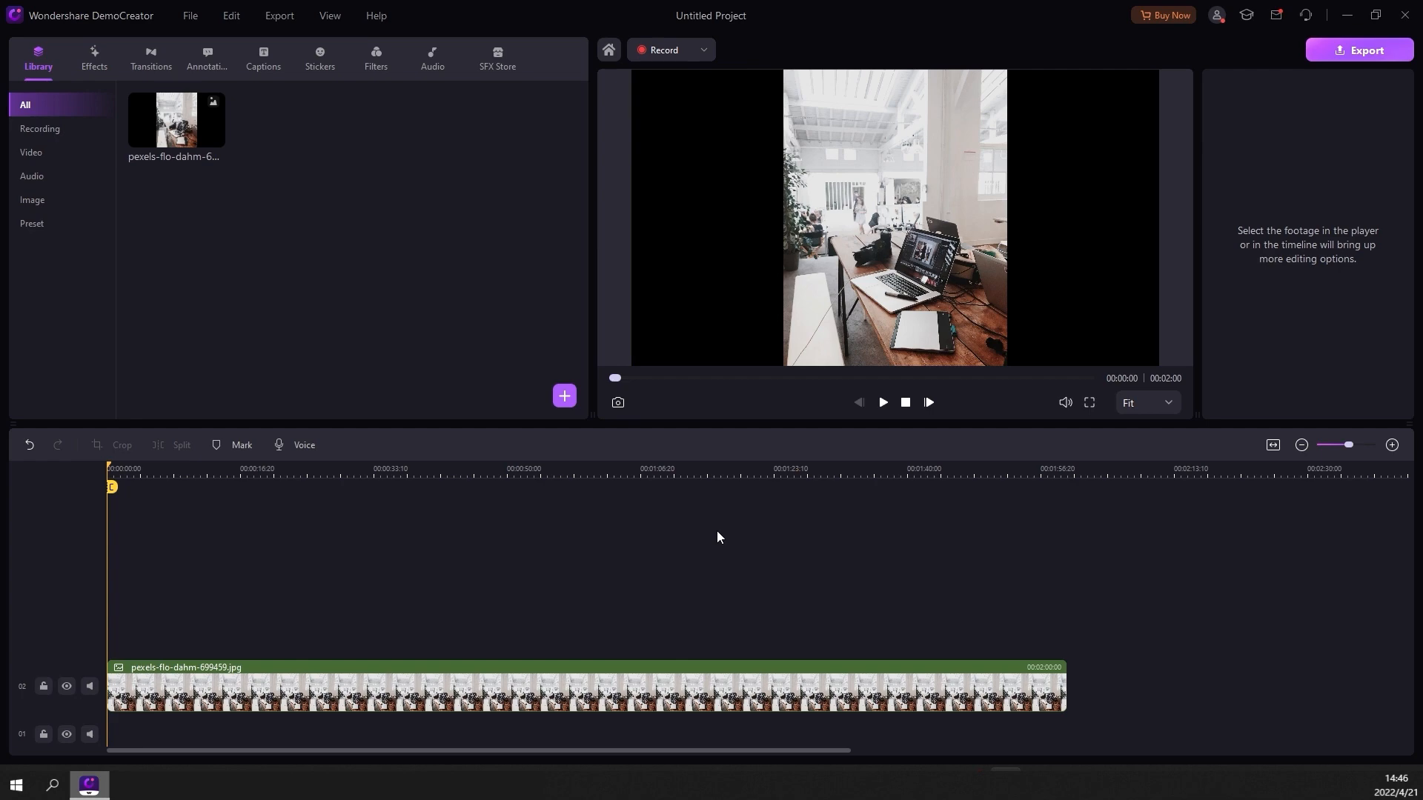
Step: Open the Effects catalogue to reach the Advanced effects
click(93, 56)
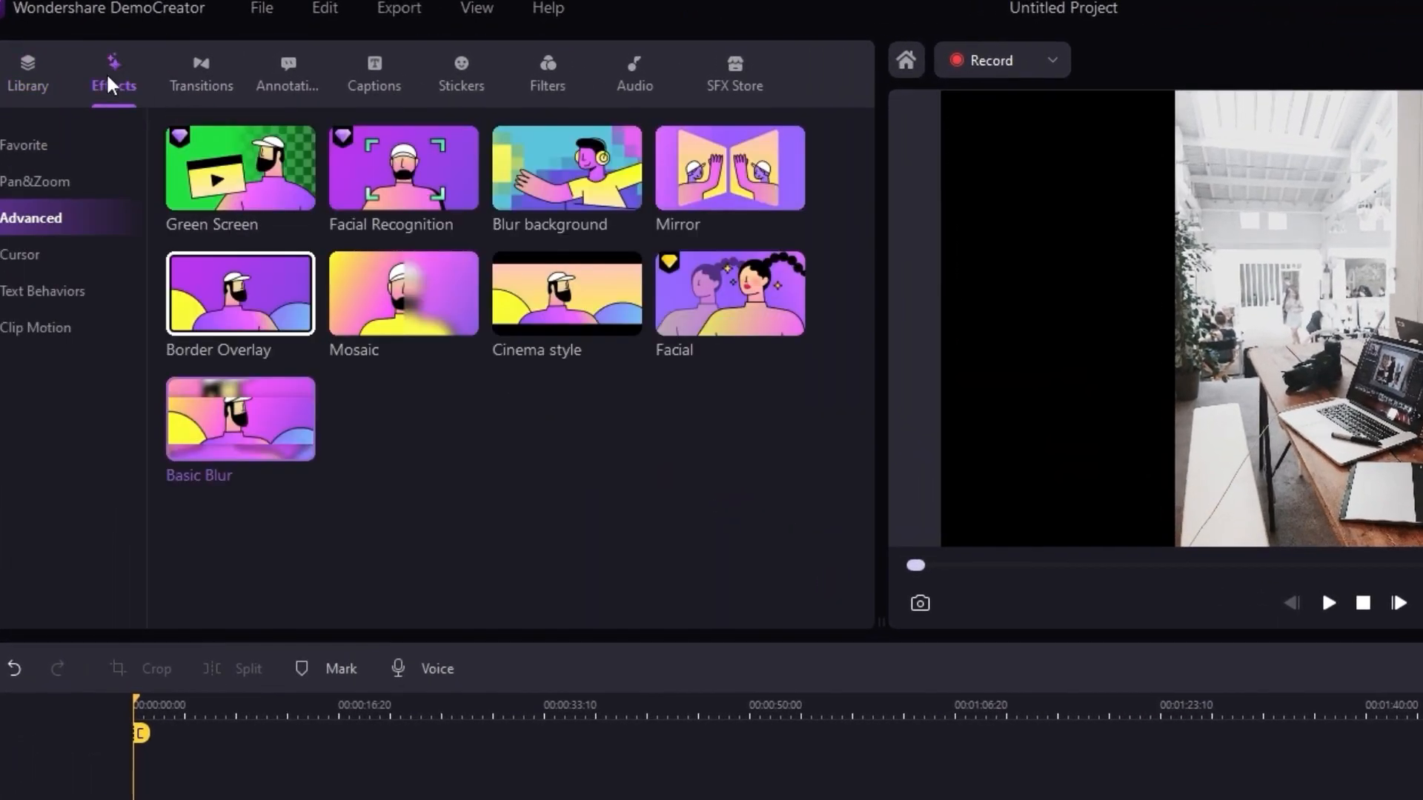
mouse_move(240, 418)
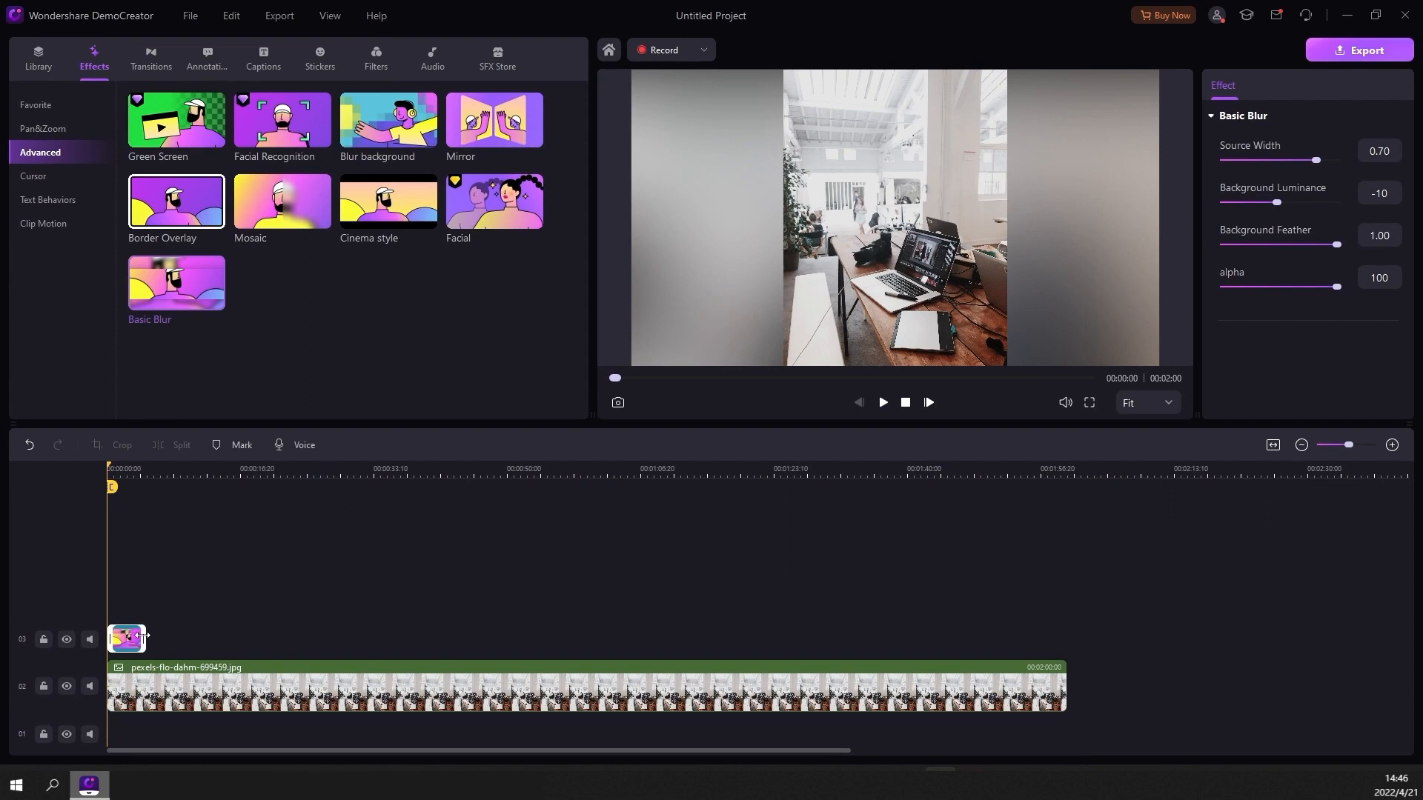
Step: Stretch Basic Blur to the photo clip's full length and set Background Luminance to -16
drag(145, 638, 989, 638)
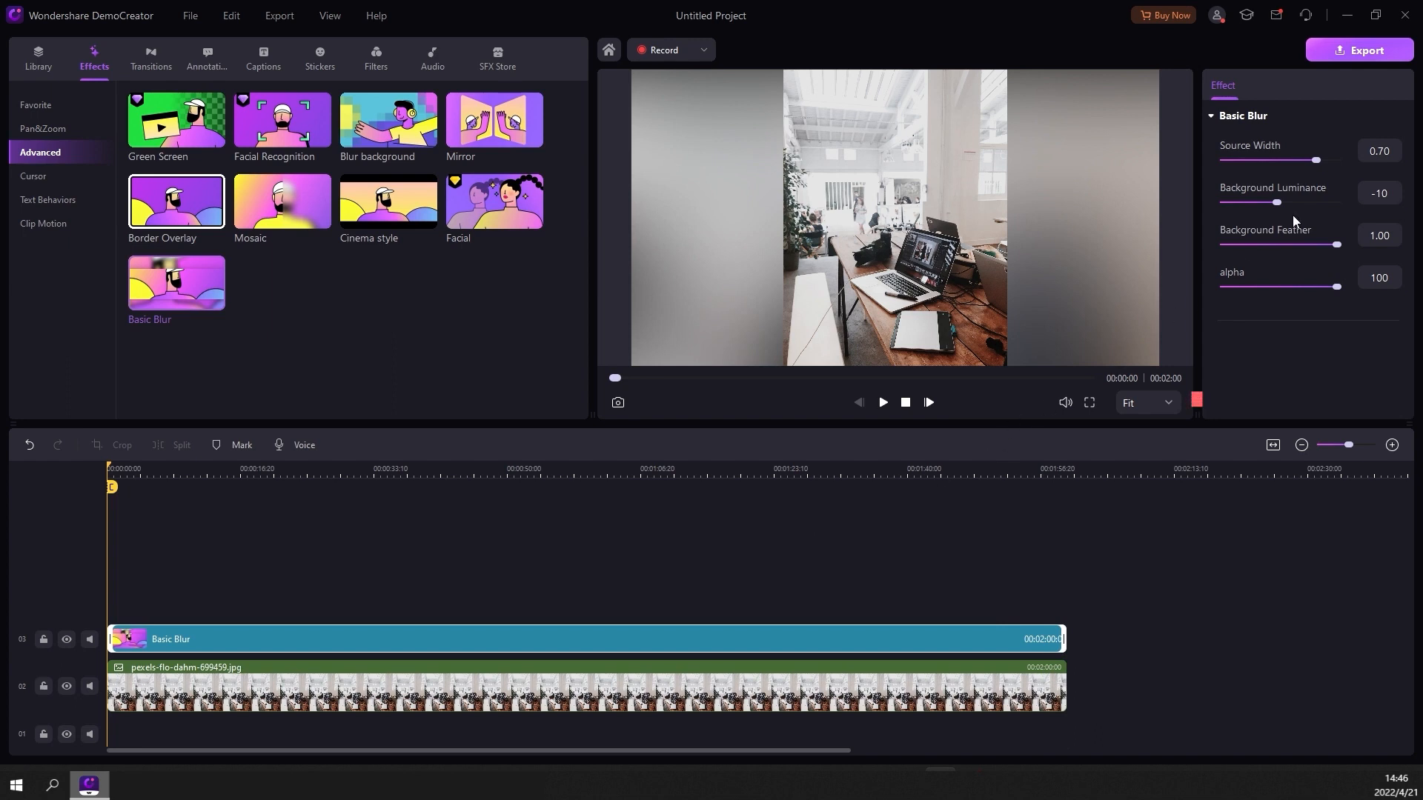
drag(1280, 202, 1274, 202)
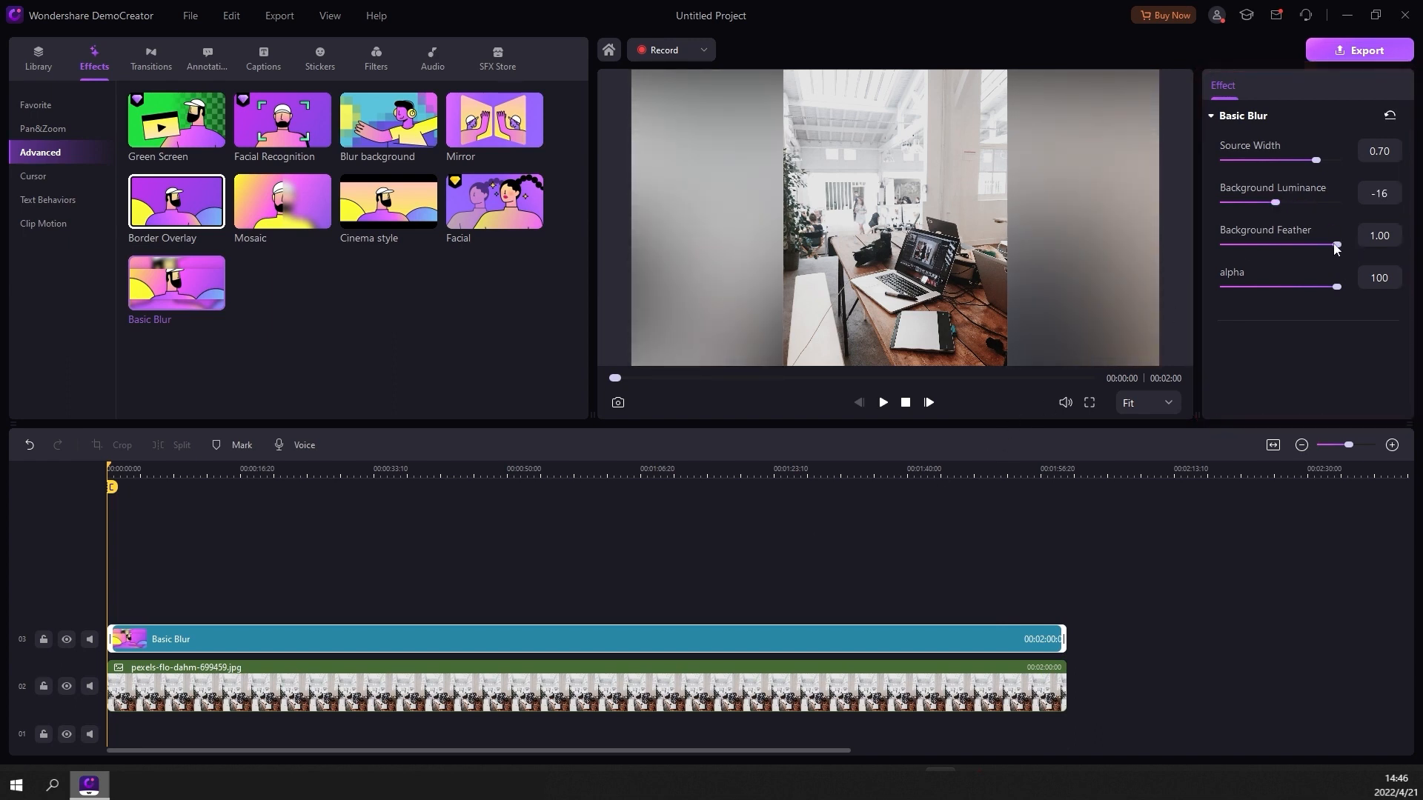